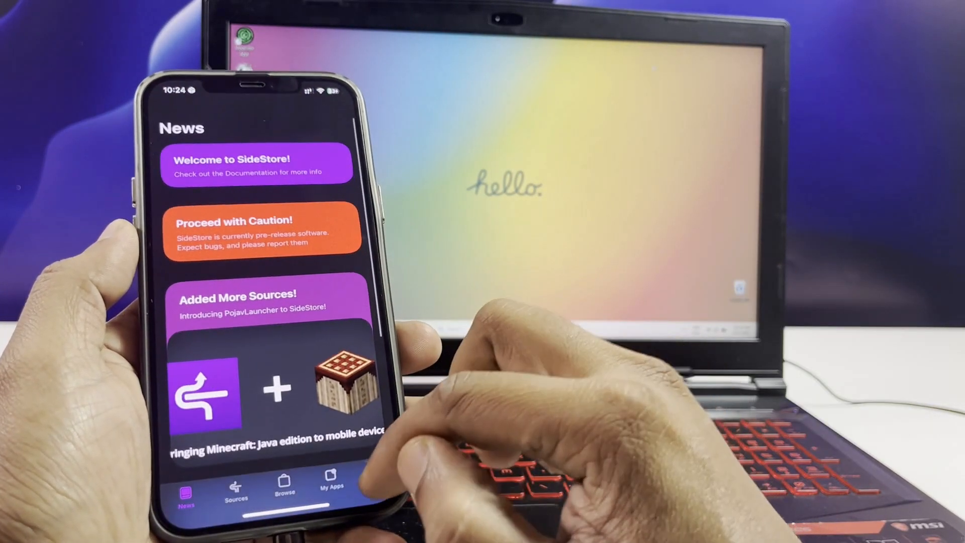
Step: Leave SideStore's News tab for LiveContainer's My Apps list of Cydia, TikTok and Flappy Bird
click(364, 481)
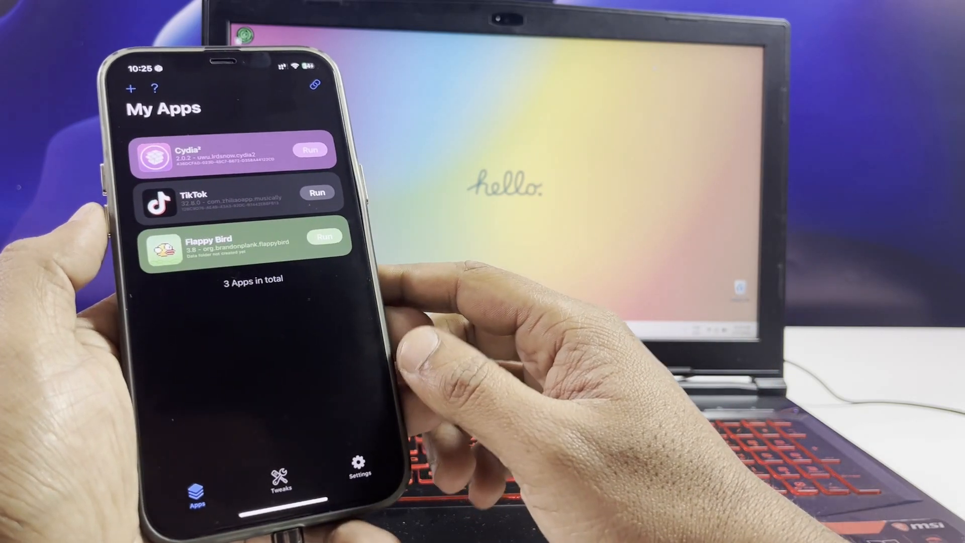
click(324, 236)
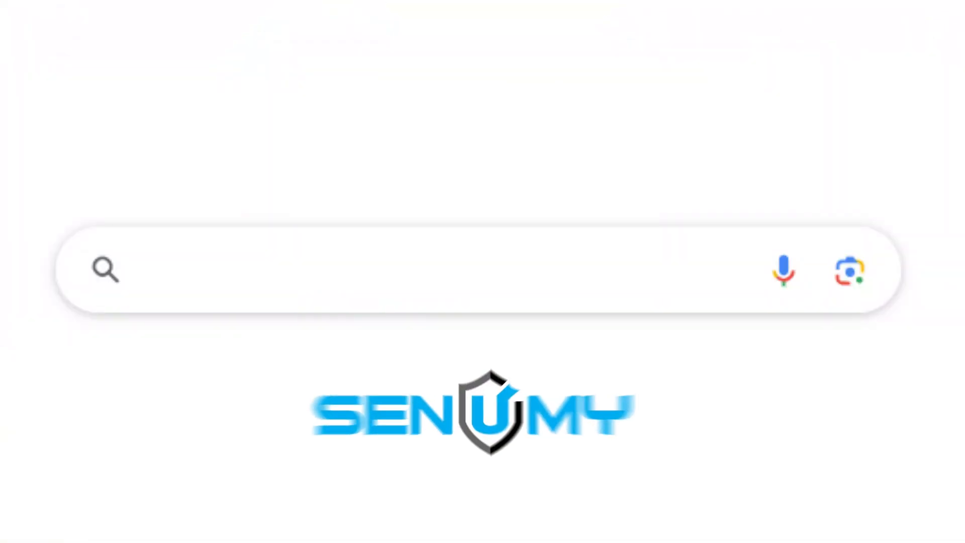
Step: Enter the Google query 'SideStore Livecontainer Senum' in the search box
text(SideSto)
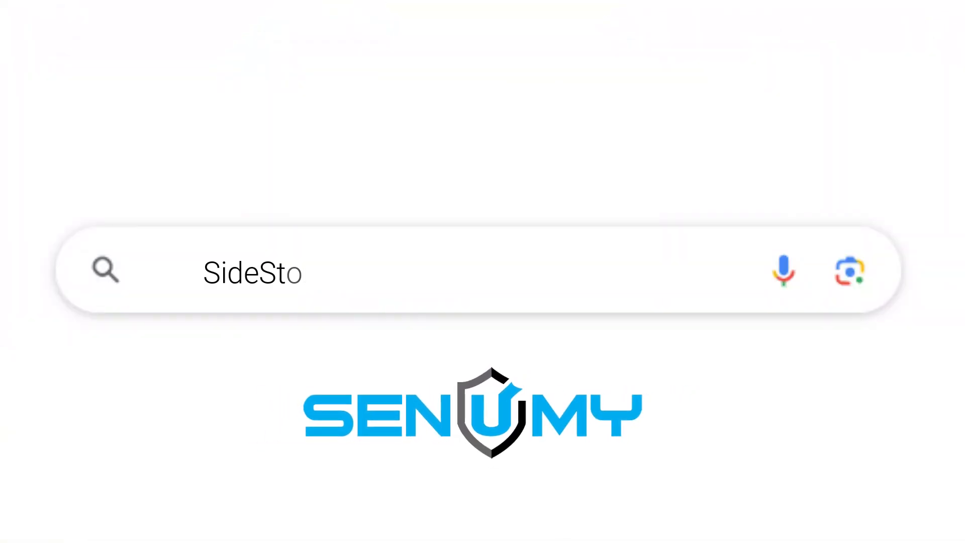
text(re Livecont)
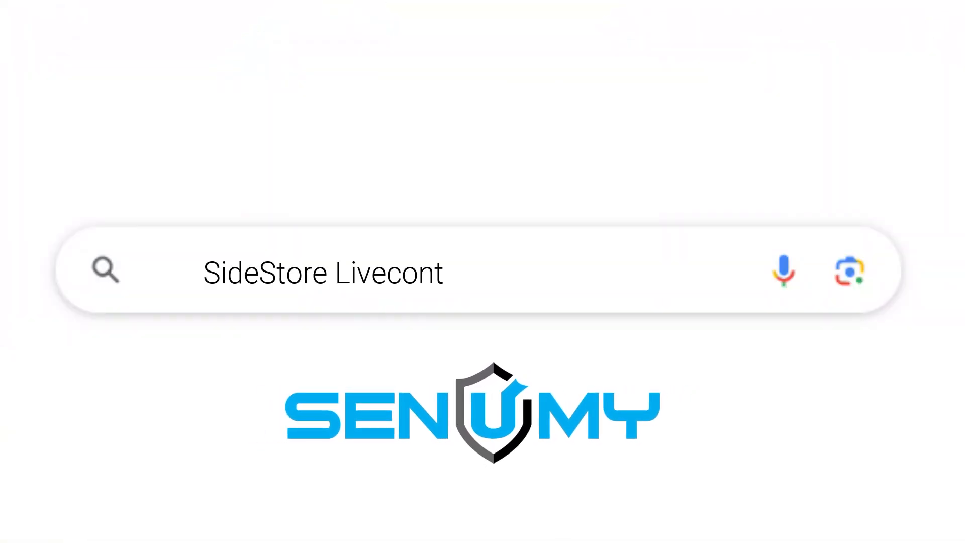
text(ainer Senum)
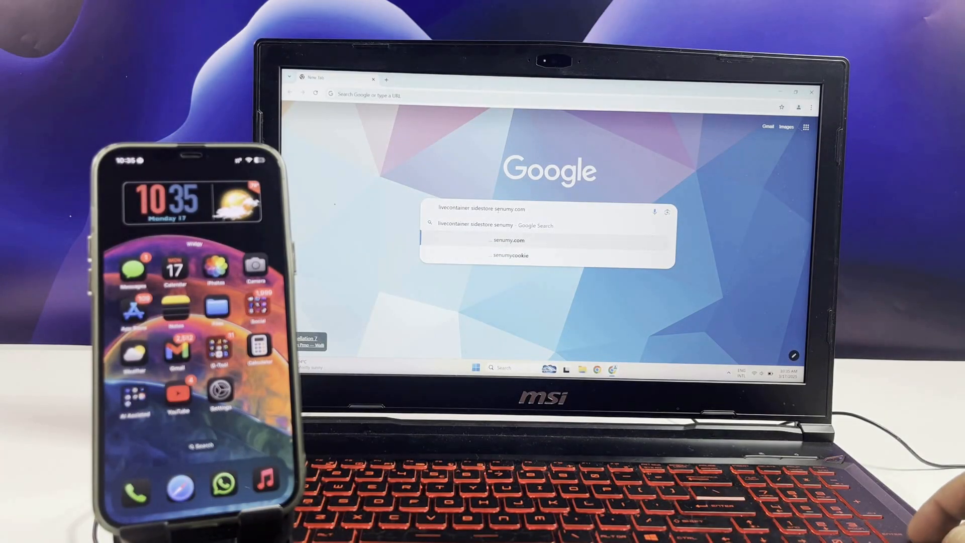
Step: Submit the search, reach the guide's Windows Installation steps and follow the AltStore link
key(Return)
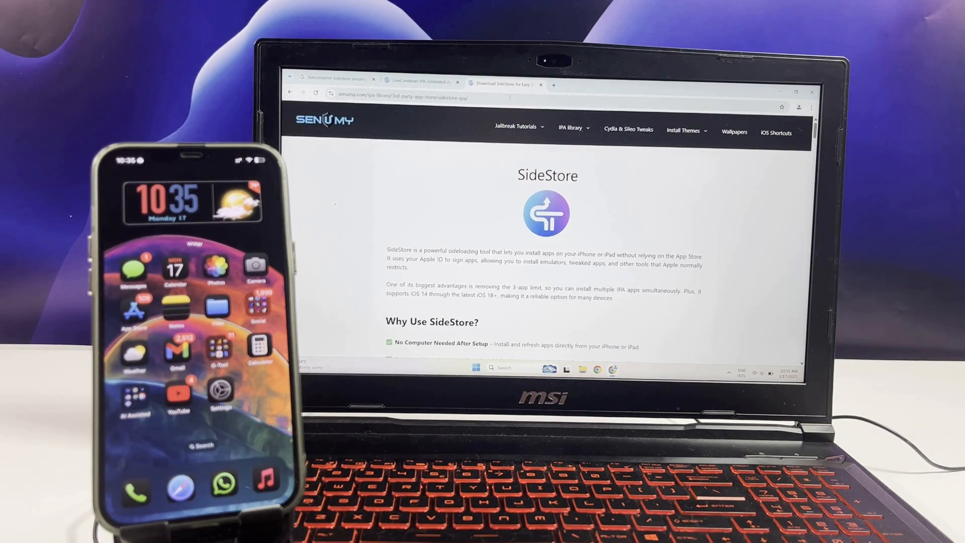
scroll(down, 3)
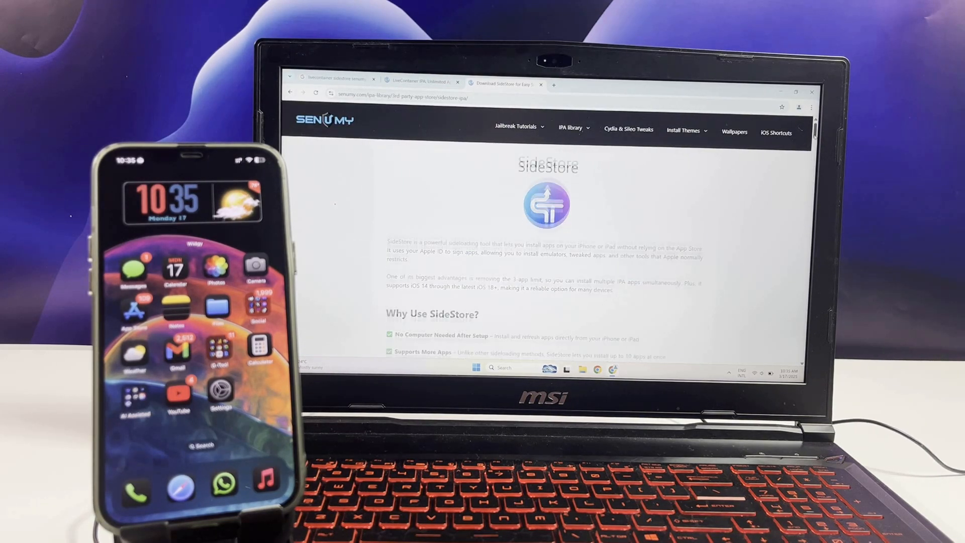
scroll(down, 3)
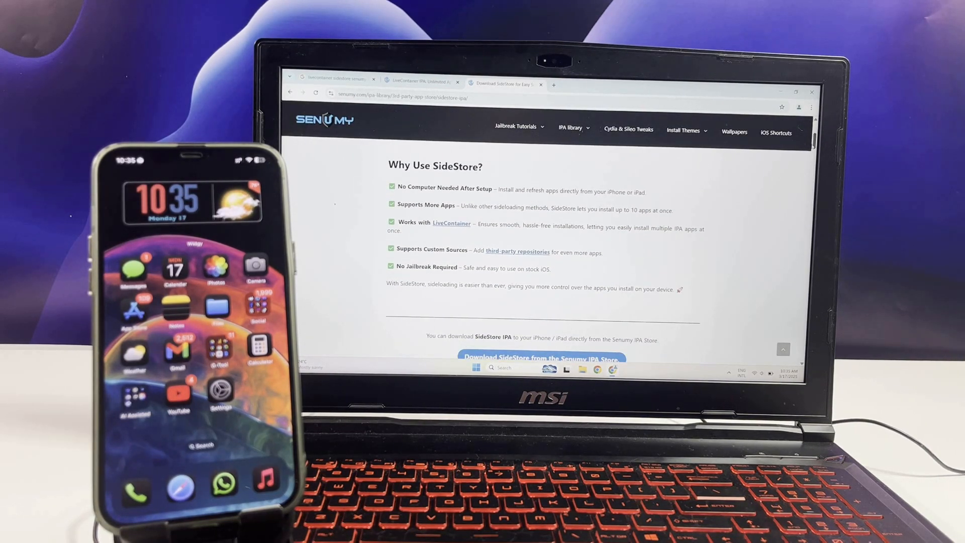
scroll(down, 3)
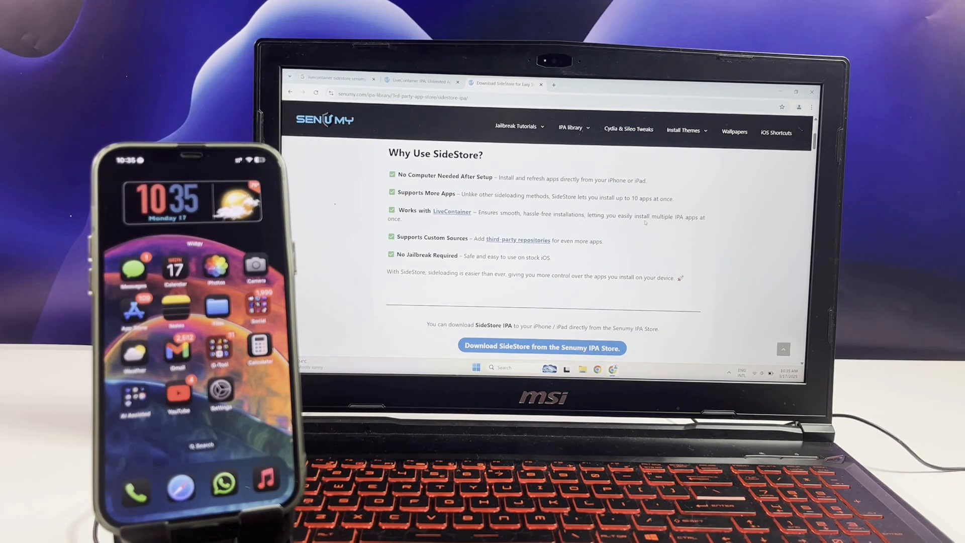
scroll(down, 3)
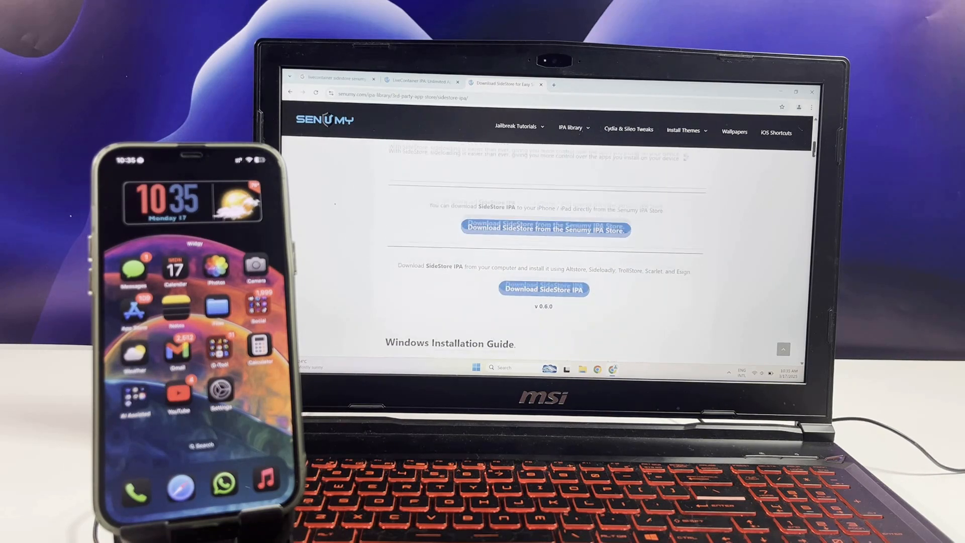
scroll(down, 3)
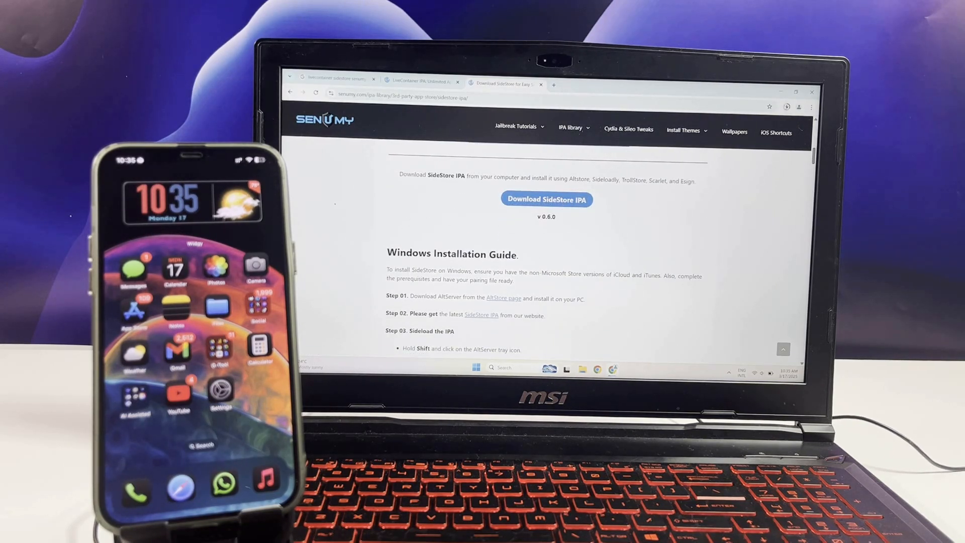
click(785, 106)
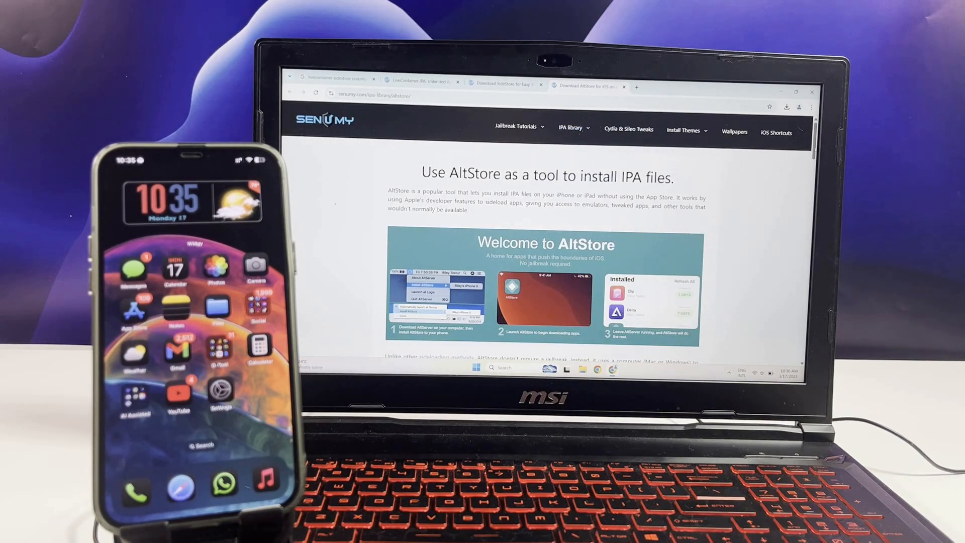
Step: Scroll the SideStore guide past the Windows and macOS guides to Pairing File Instructions
scroll(down, 3)
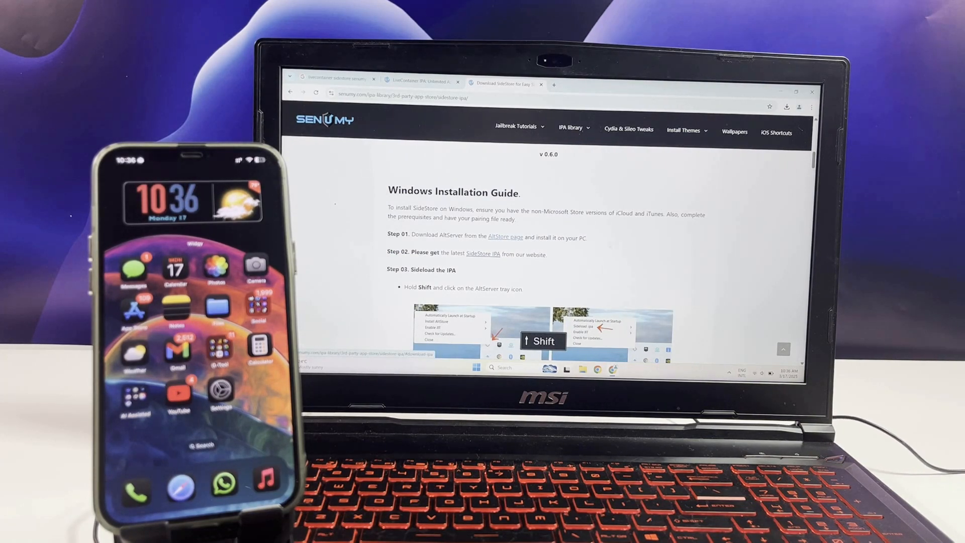
scroll(down, 3)
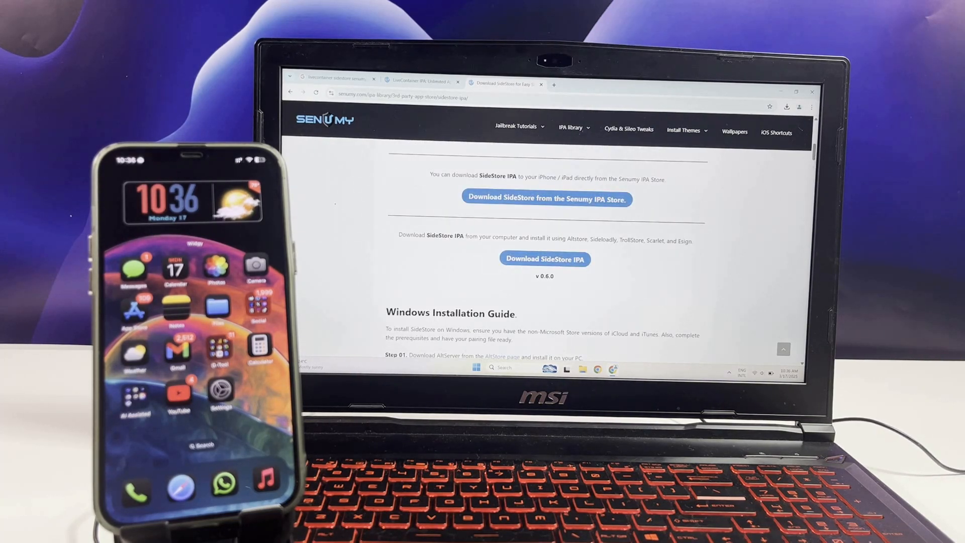
scroll(down, 3)
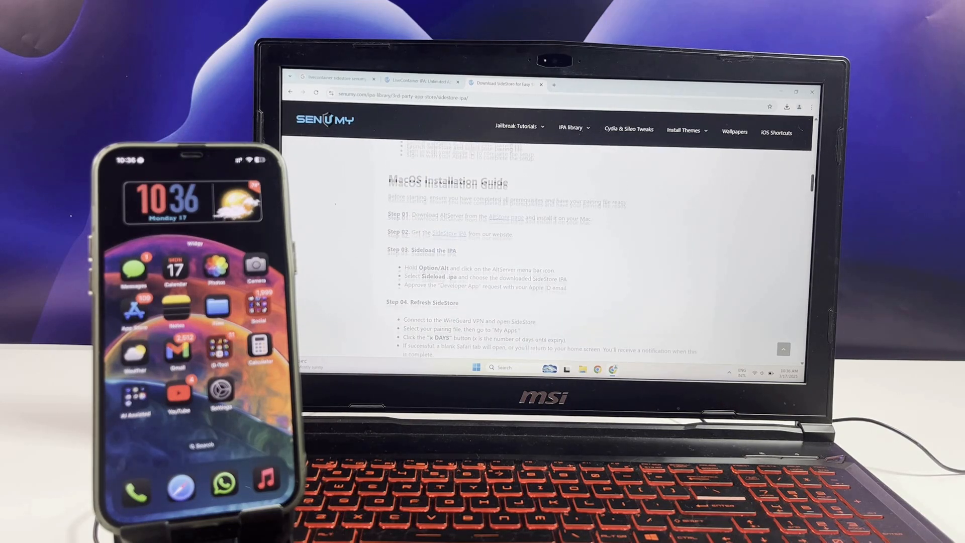
scroll(down, 3)
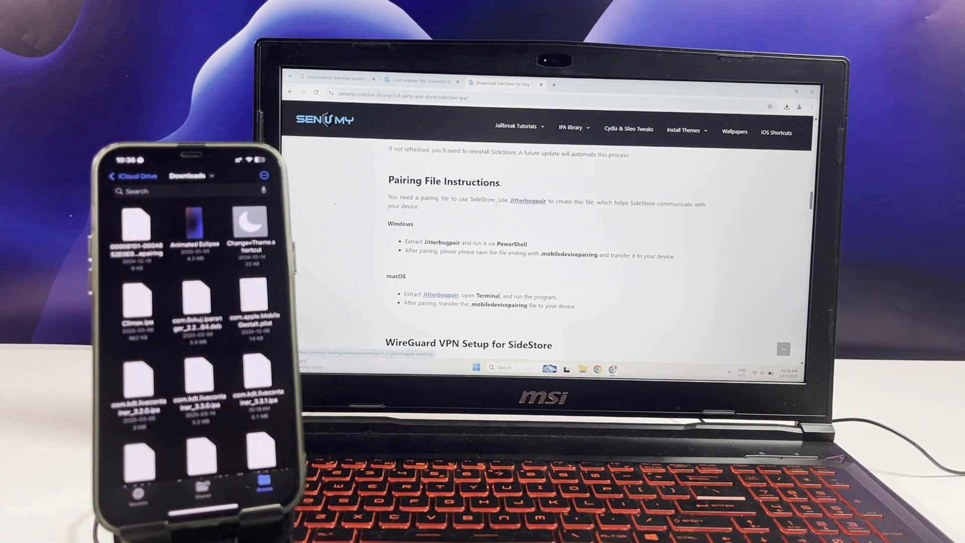
Step: Read through the guide's Windows and pairing file steps before moving to Downloads
scroll(down, 3)
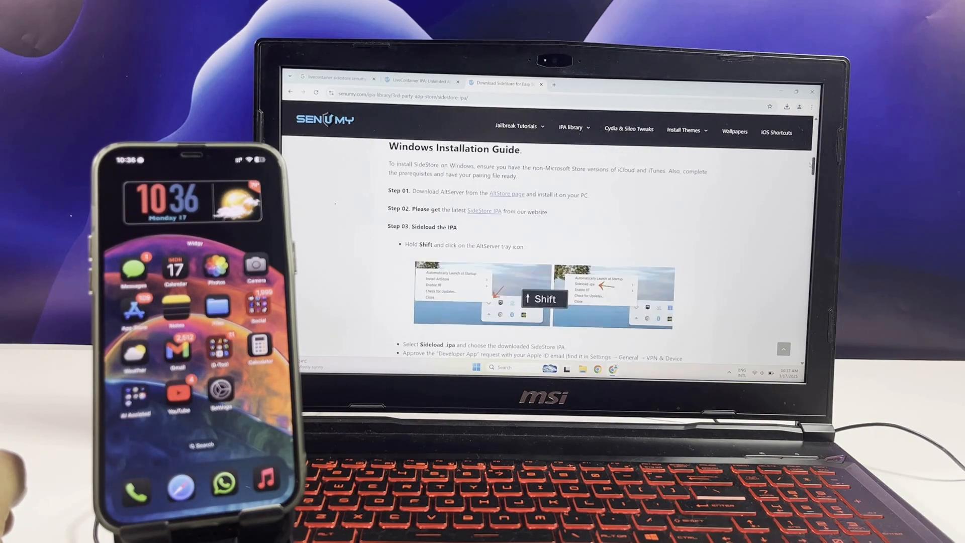
scroll(down, 3)
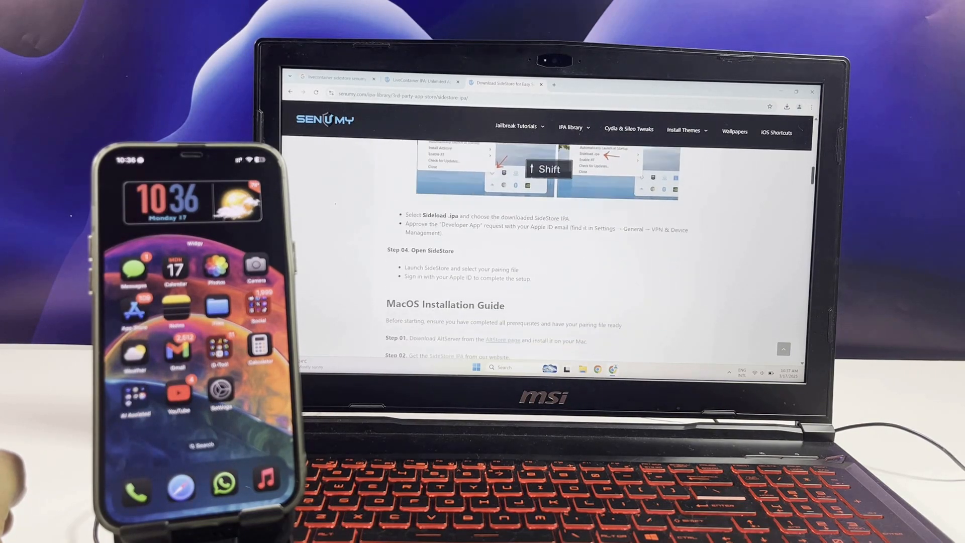
scroll(up, 3)
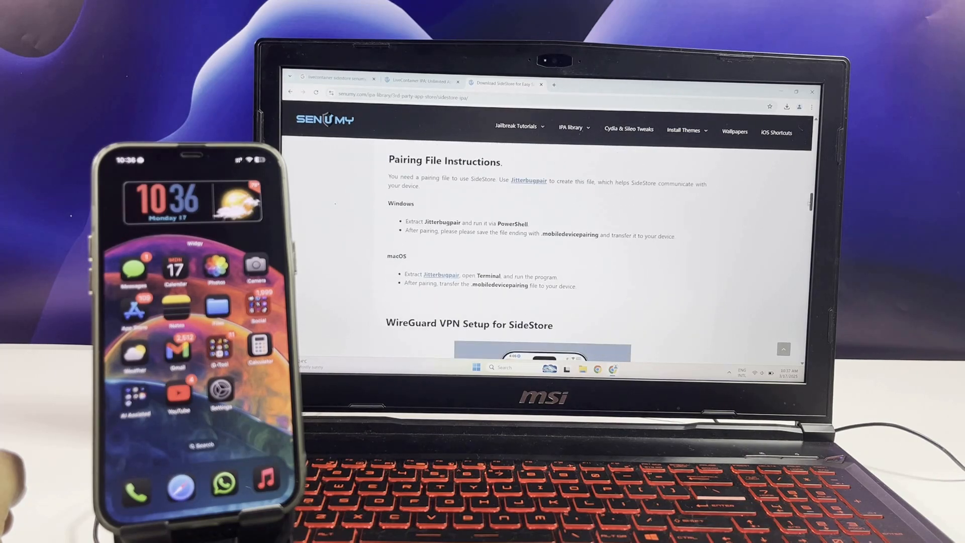
scroll(down, 3)
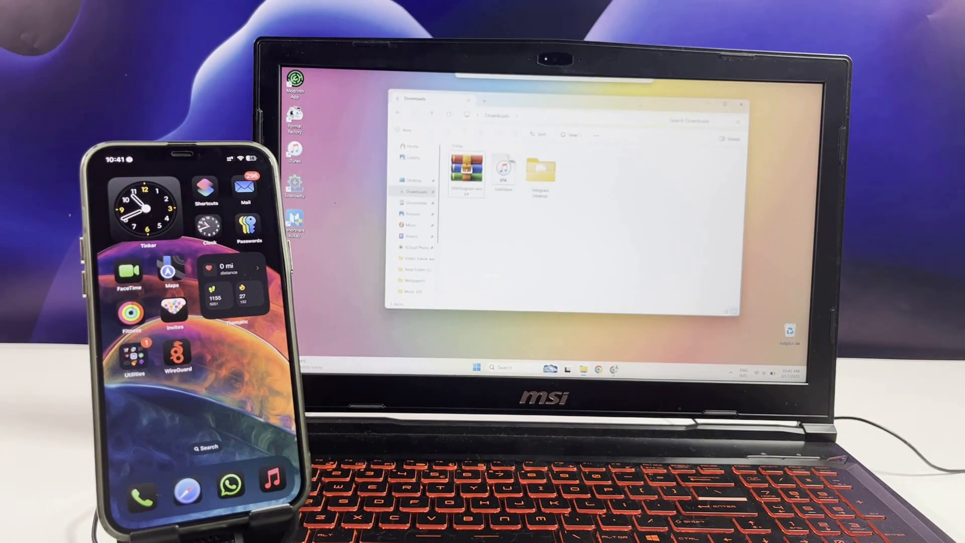
Step: Extract the jitterbugpair zip in Downloads and enter the jitterbugpair-win64 folder
right_click(466, 171)
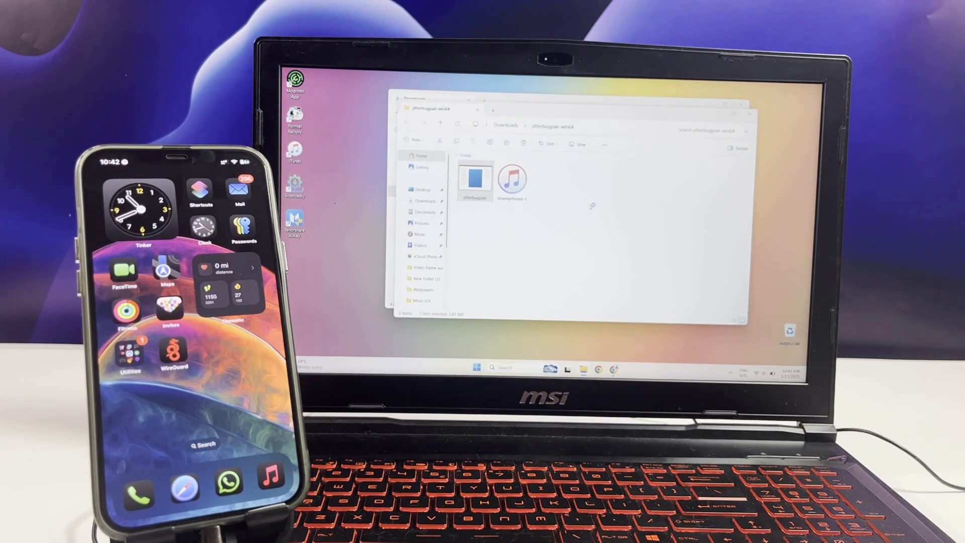
Step: Run jitterbugpair.exe to create the iPhone's .mobiledevicepairing file beside it
double_click(474, 179)
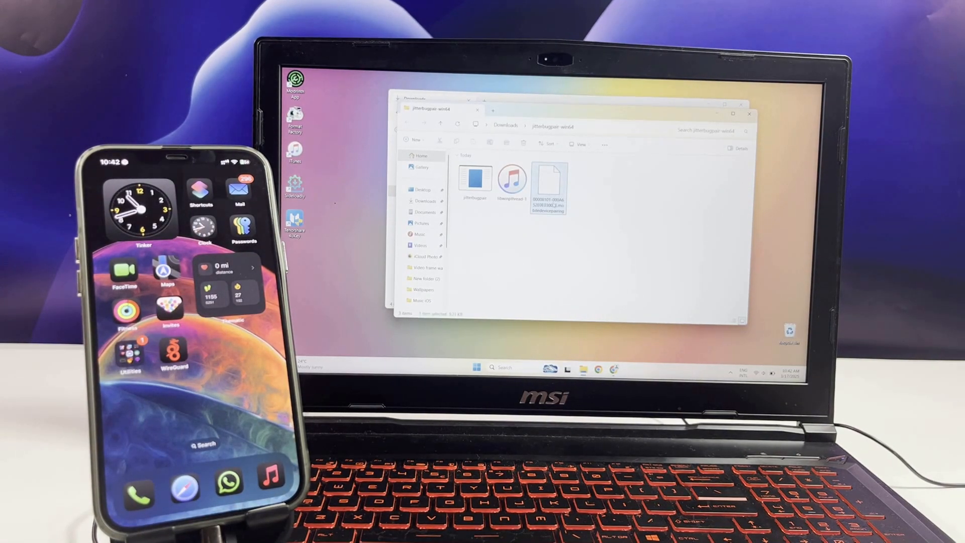
right_click(548, 185)
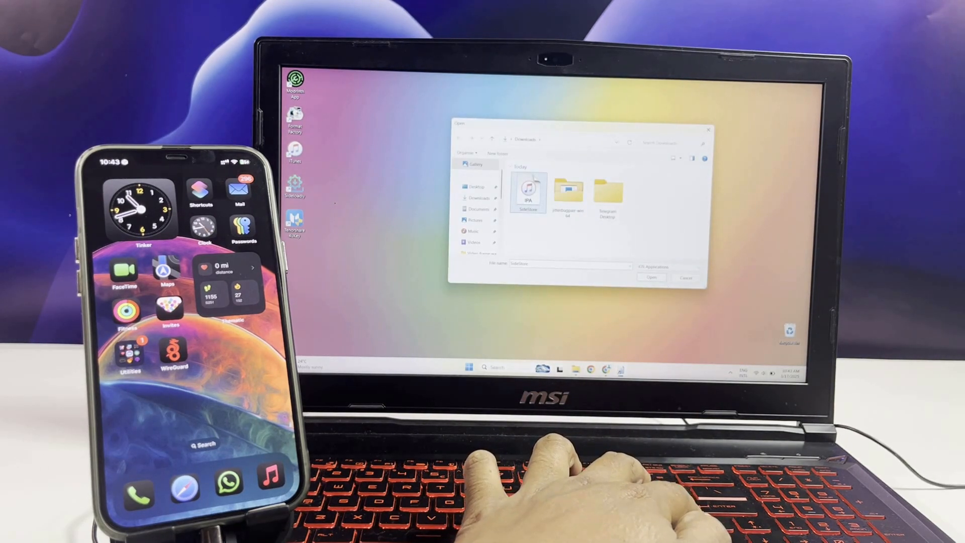
Step: Select SideStore.ipa in AltServer's Sideload .ipa dialog to reach the Apple ID prompt
click(651, 277)
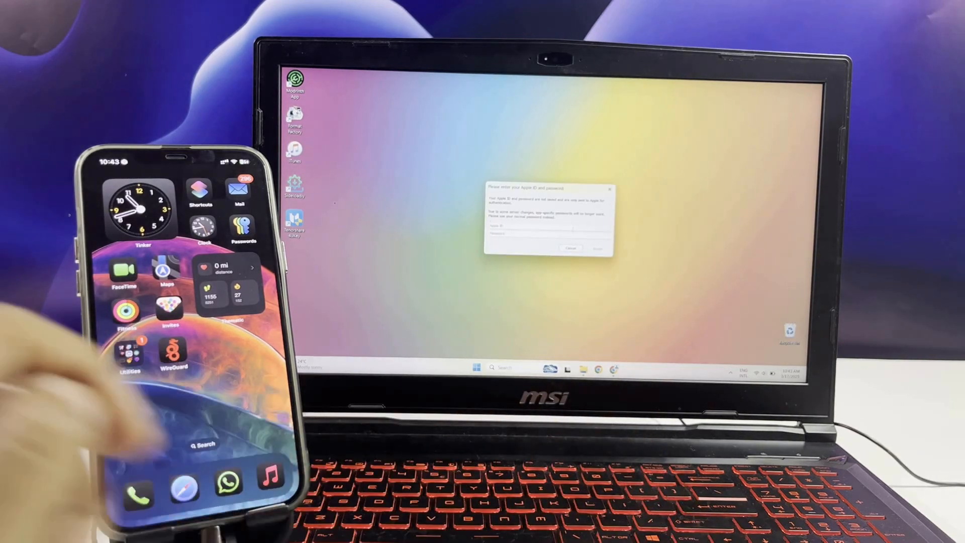